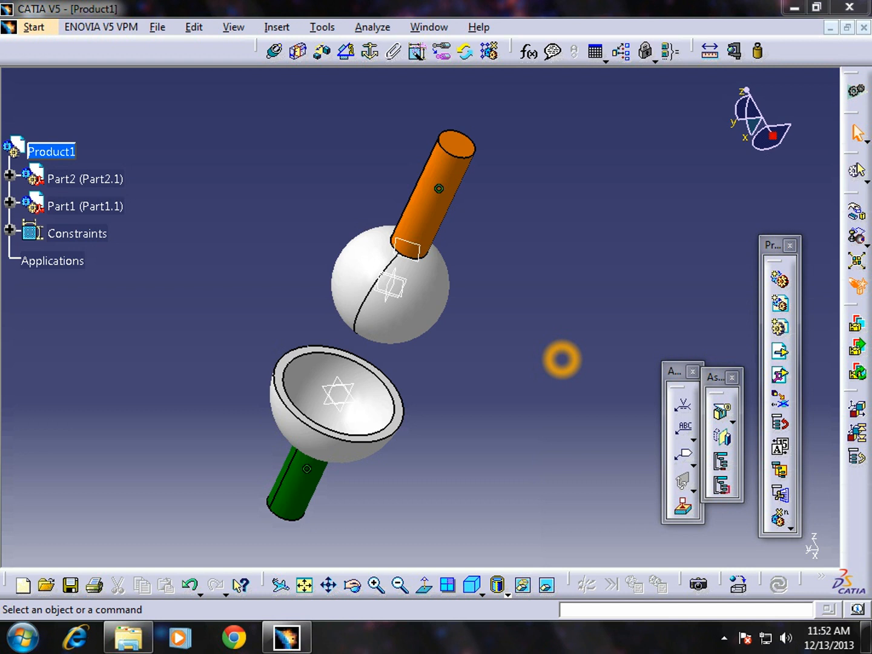
mouse_move(548, 300)
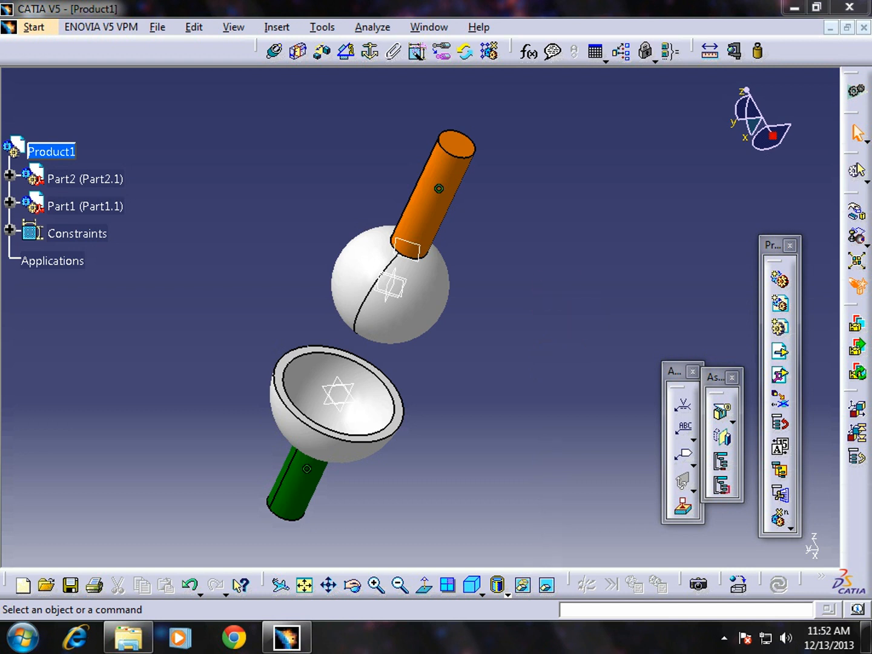
Switch to the DMU Kinematics workbench via Start > Digital Mockup
left_click(551, 280)
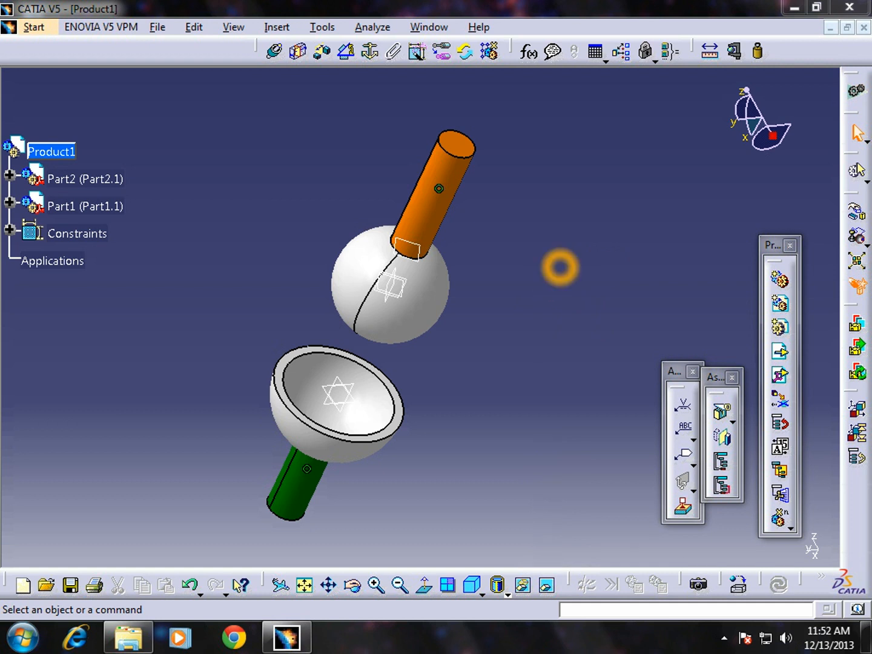
mouse_move(306, 490)
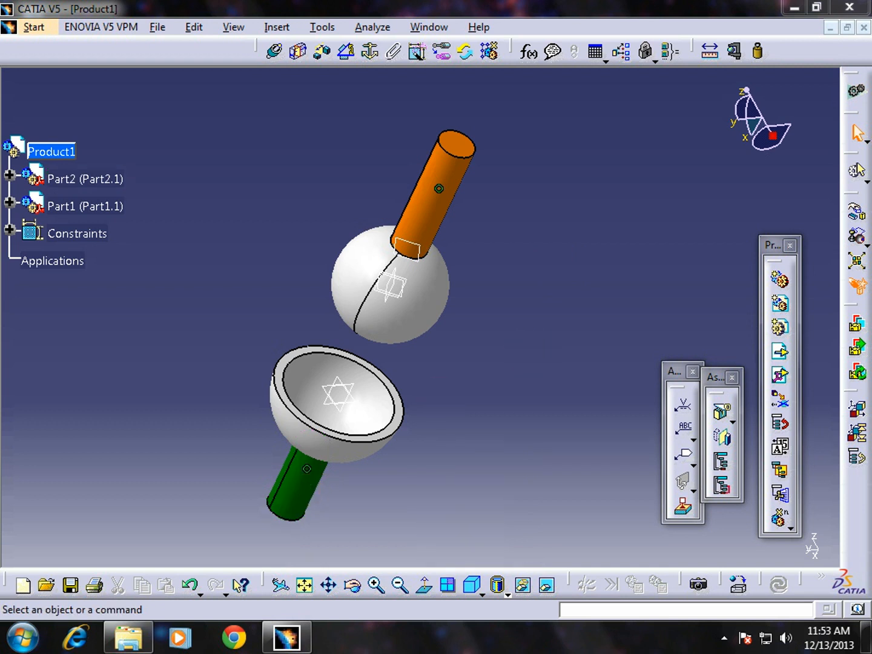
left_click(34, 27)
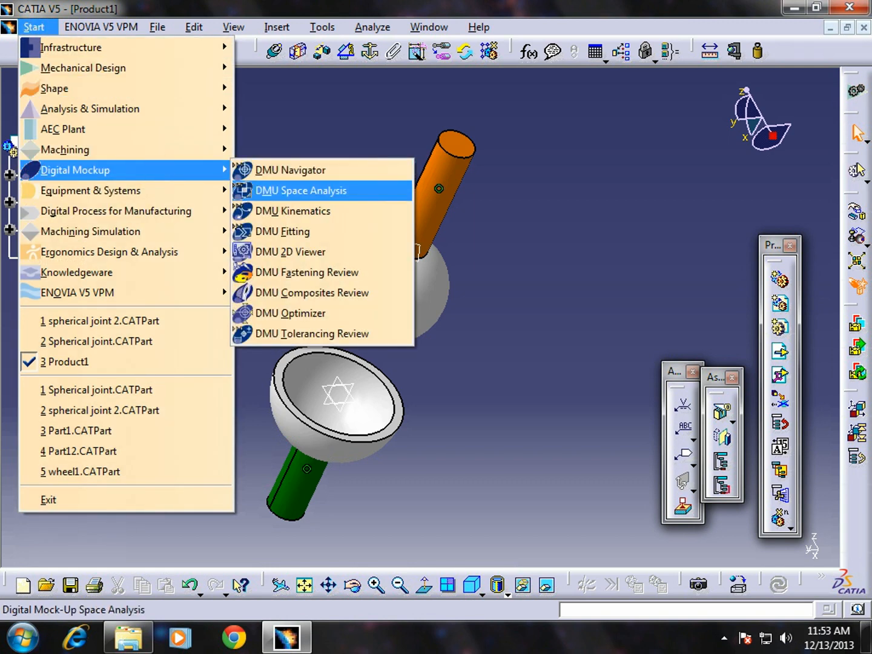
left_click(300, 190)
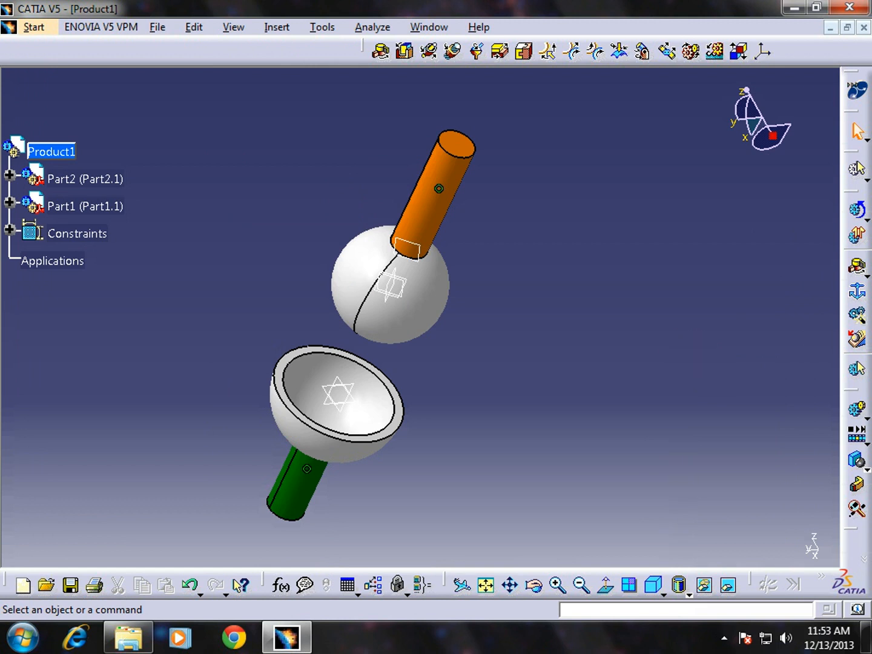
mouse_move(858, 292)
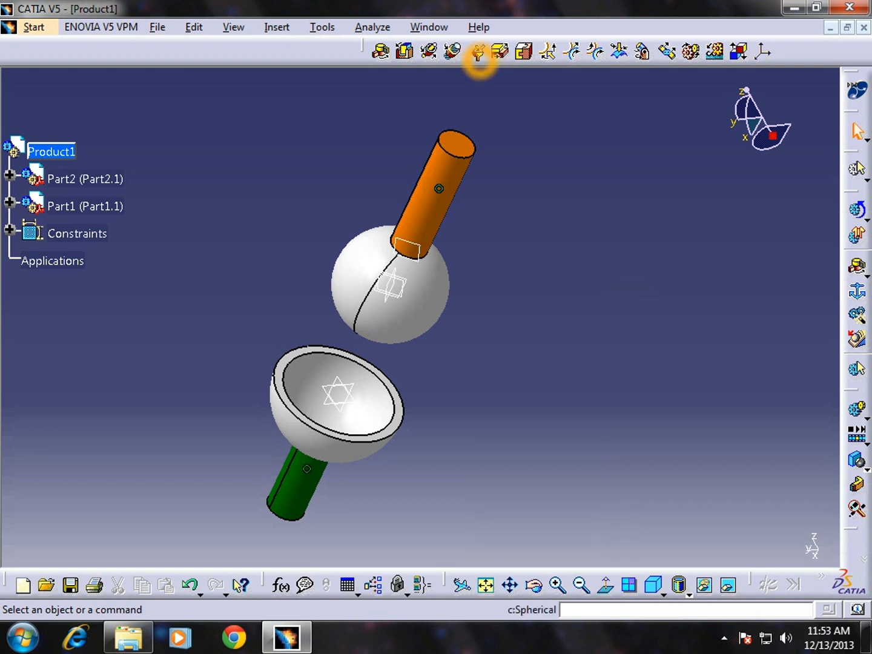
Create Mechanism.1 with a spherical joint linking the ball and socket centre points
left_click(478, 50)
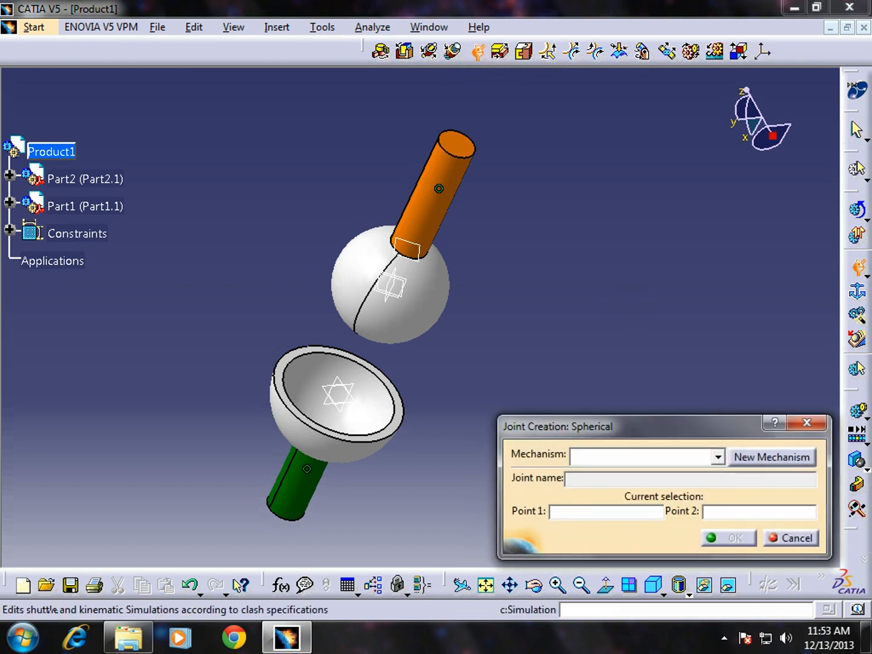
left_click(772, 457)
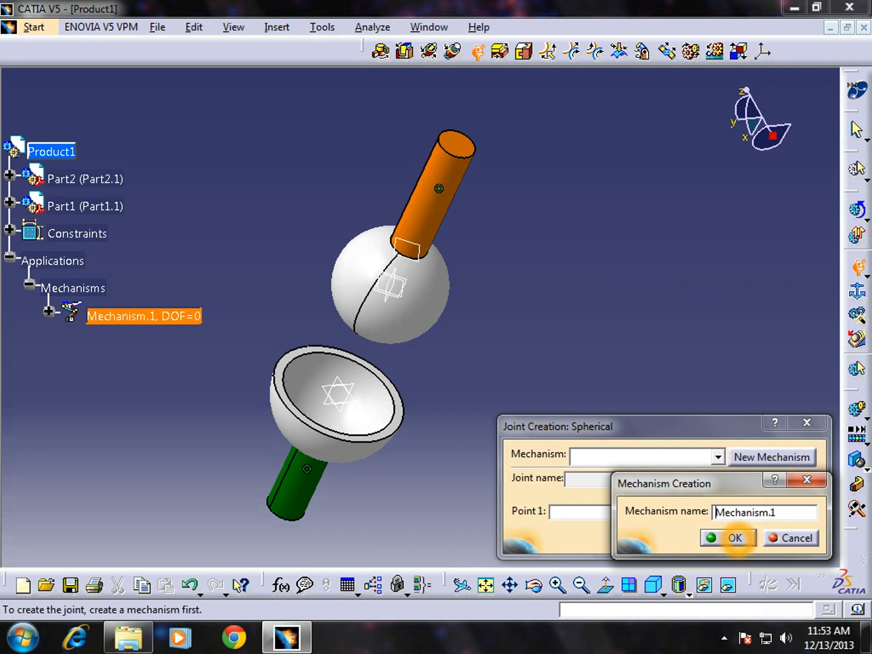
left_click(735, 538)
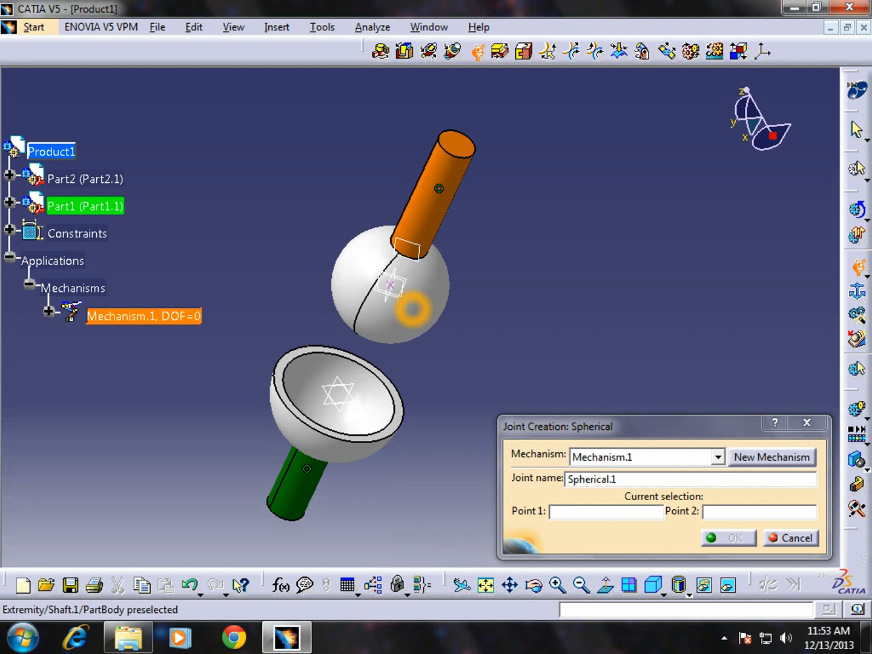
left_click(414, 290)
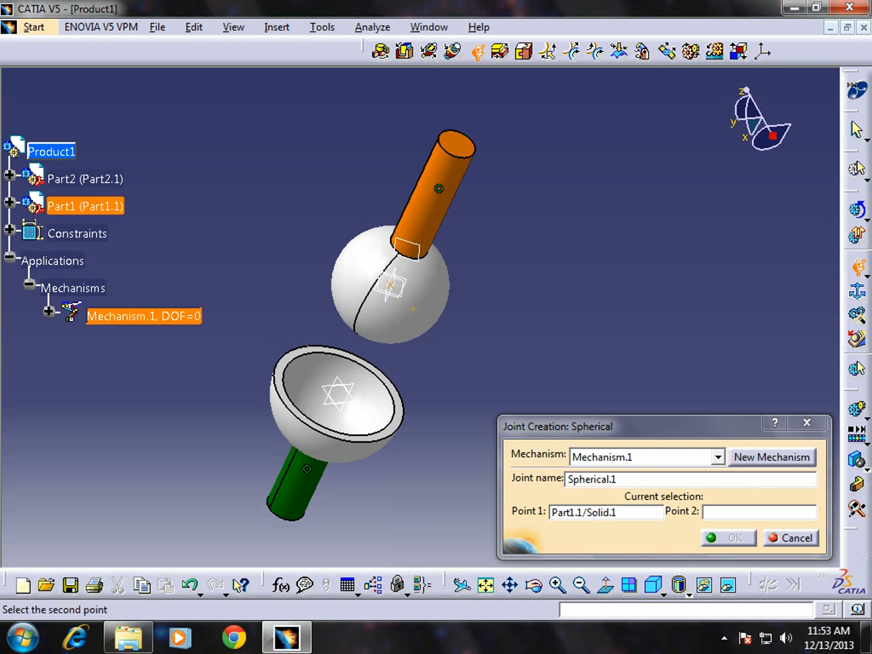
mouse_move(338, 394)
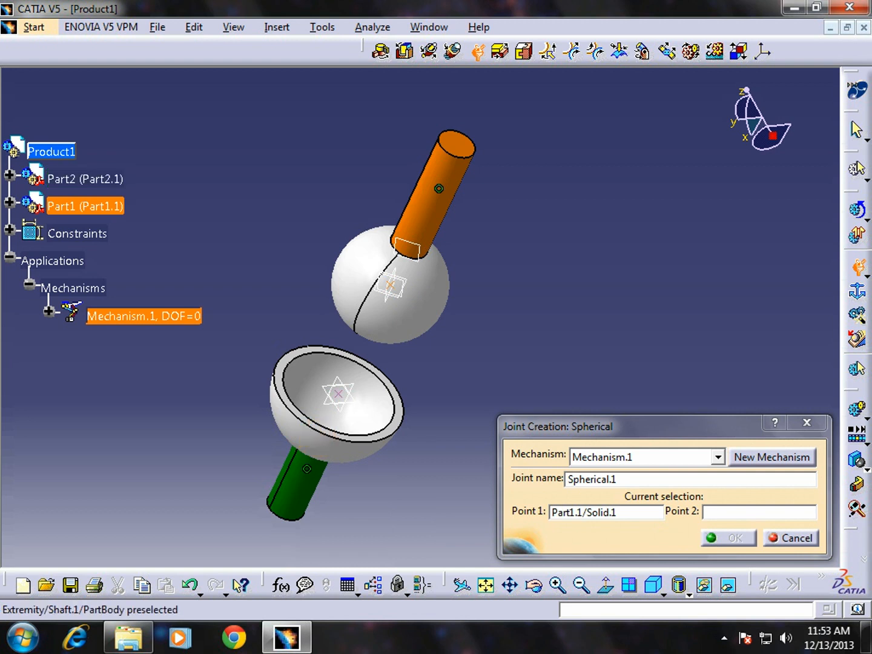
left_click(339, 394)
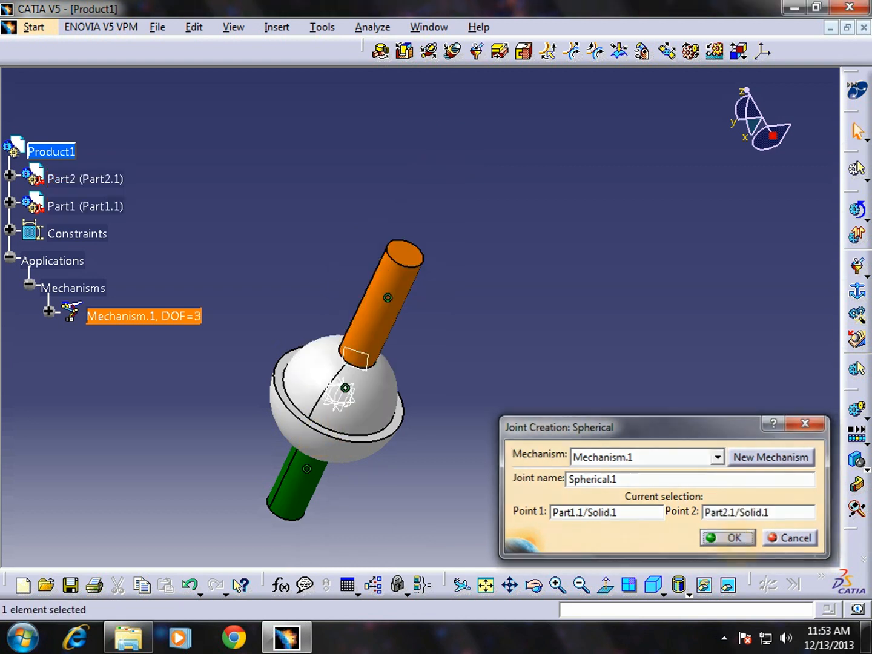
Confirm the spherical joint with OK
left_click(734, 538)
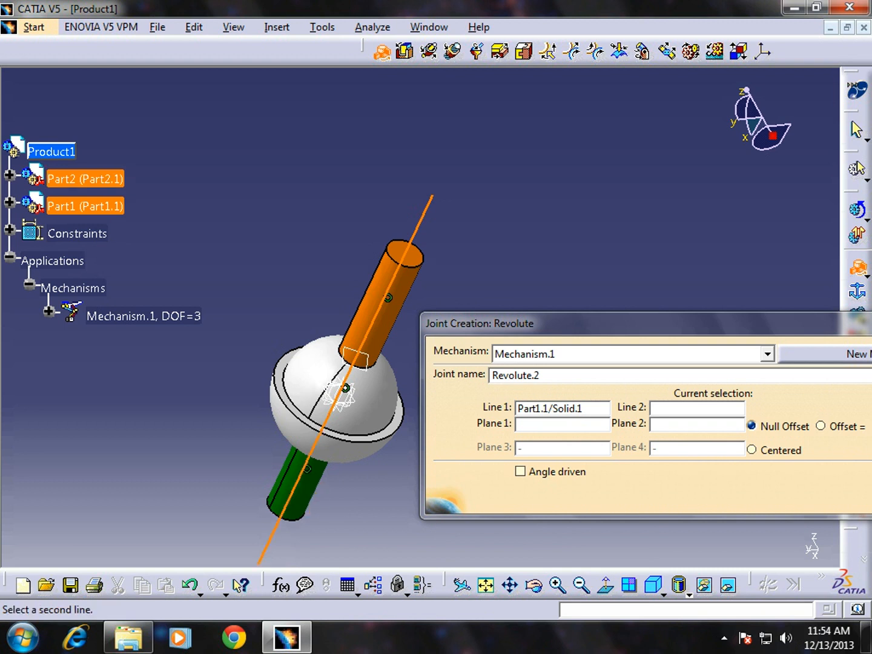
Give Revolute.2 Part2's axis, Part2 yz and Part1 xy planes, angle driven
left_click(341, 391)
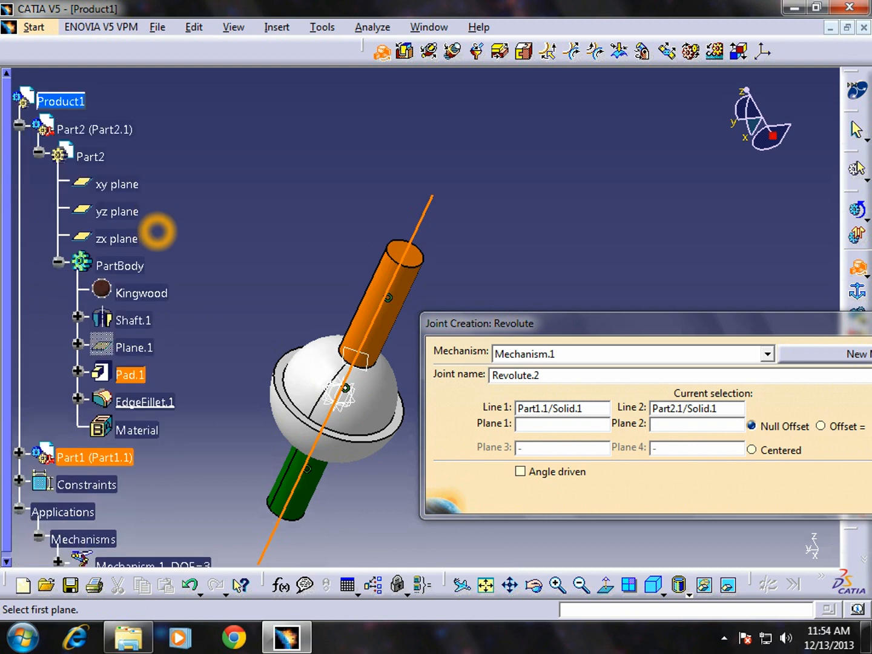
left_click(117, 211)
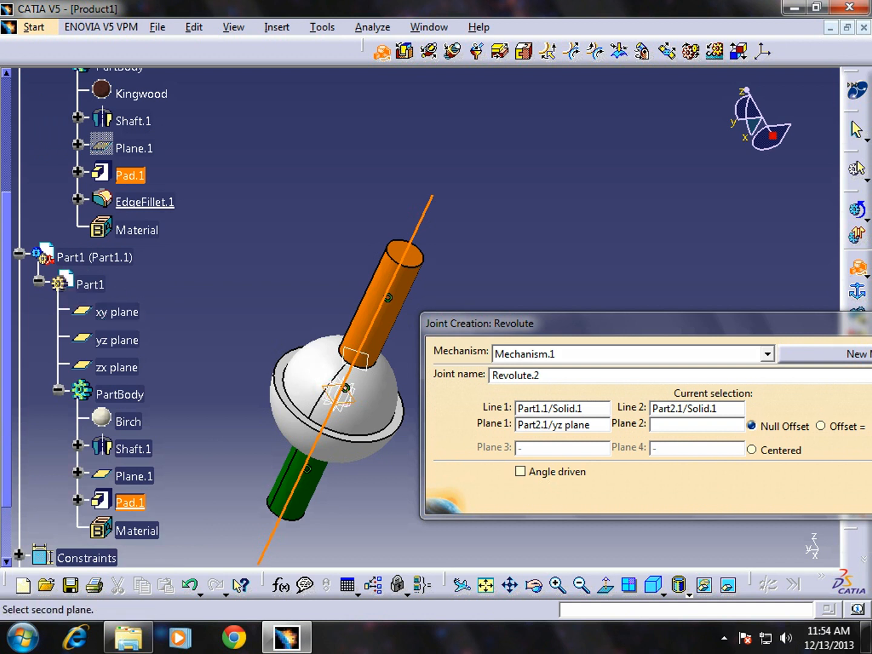
left_click(116, 311)
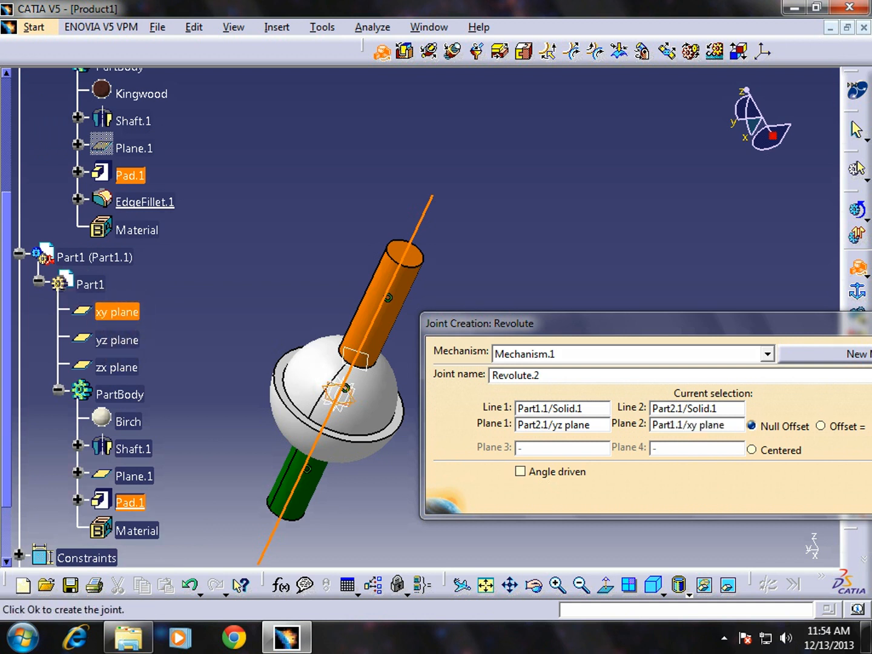
left_click(520, 472)
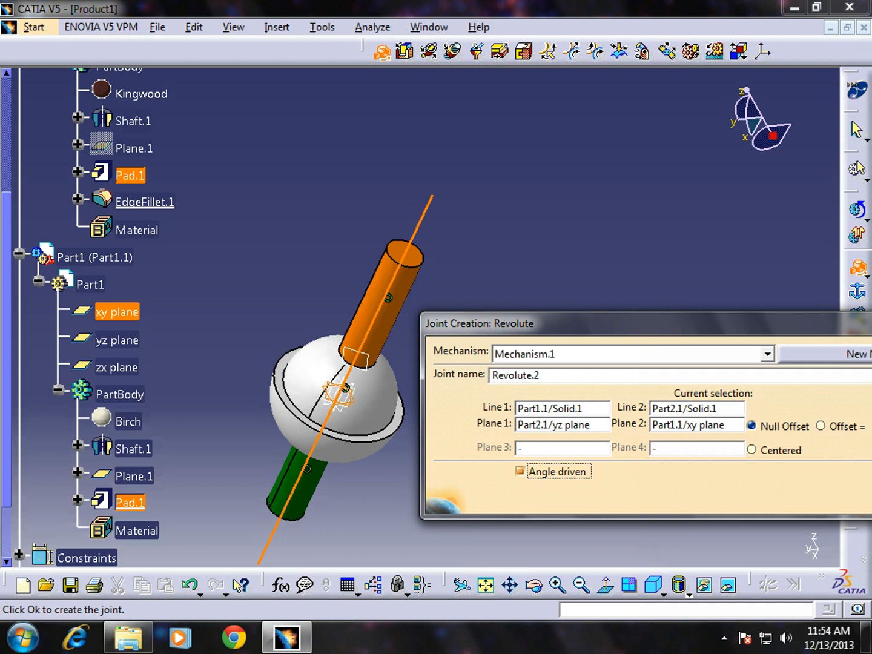
left_click_drag(479, 323, 369, 321)
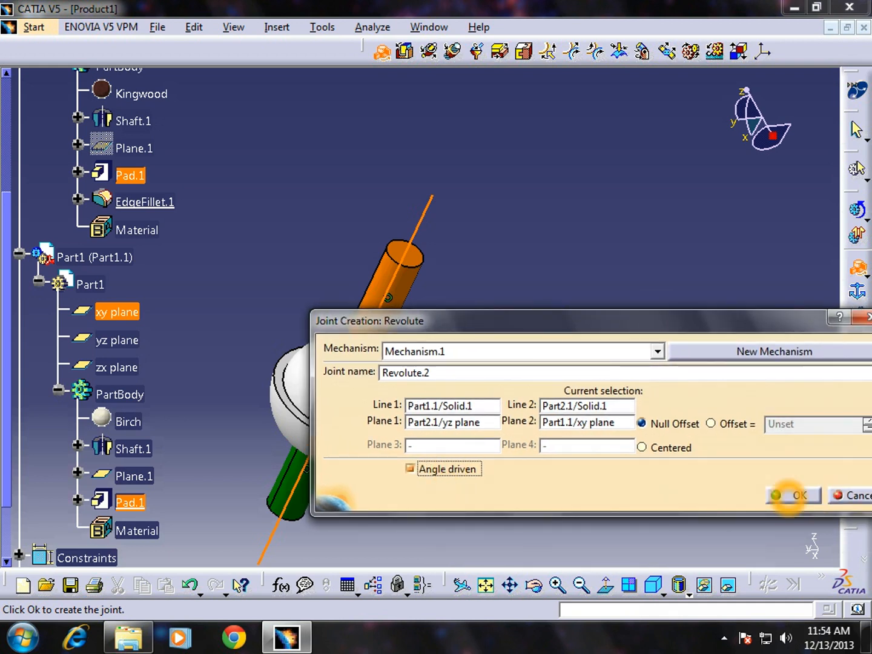
left_click(799, 495)
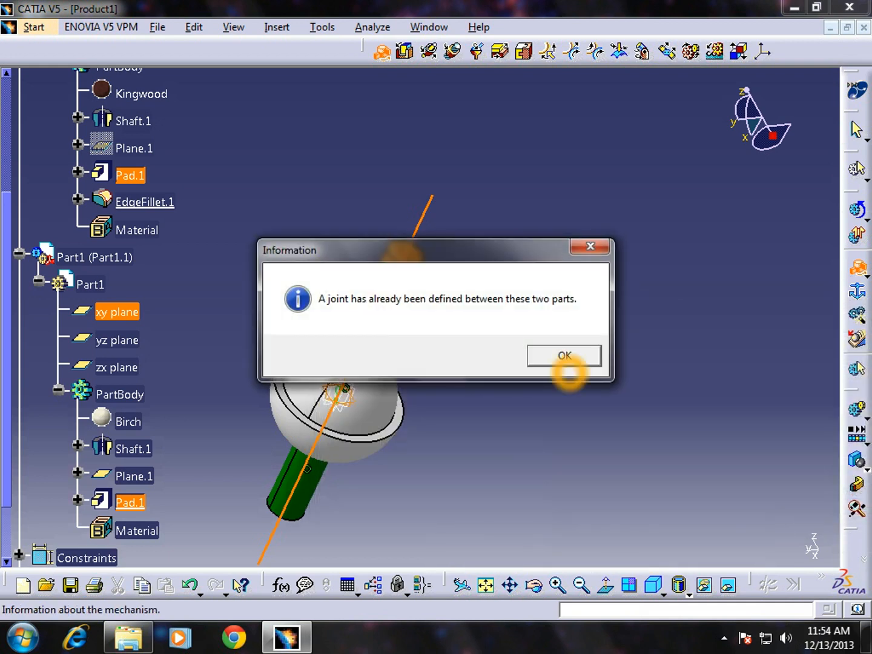
Dismiss the joint-already-exists notice and the can-be-simulated message
left_click(563, 355)
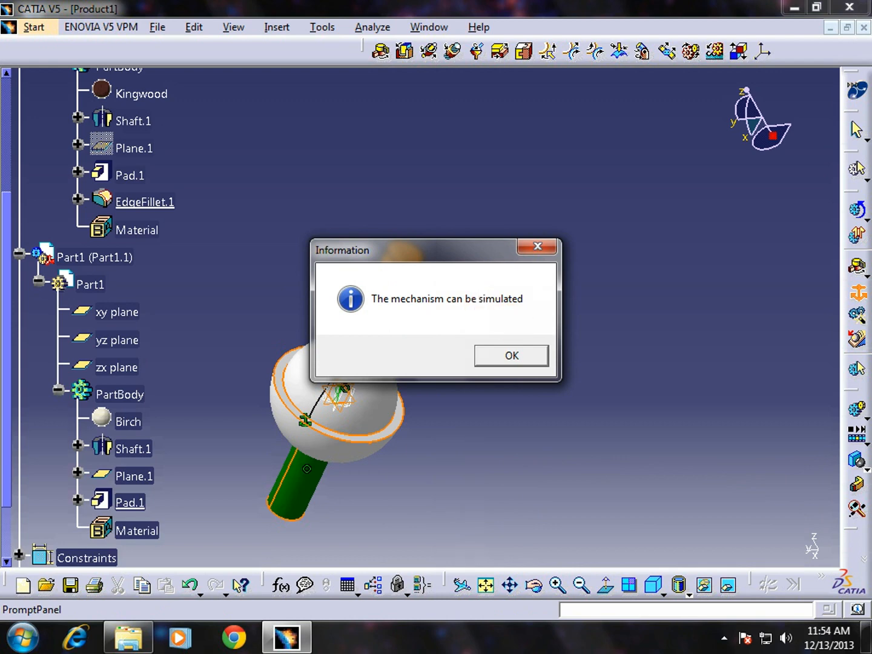
left_click(511, 356)
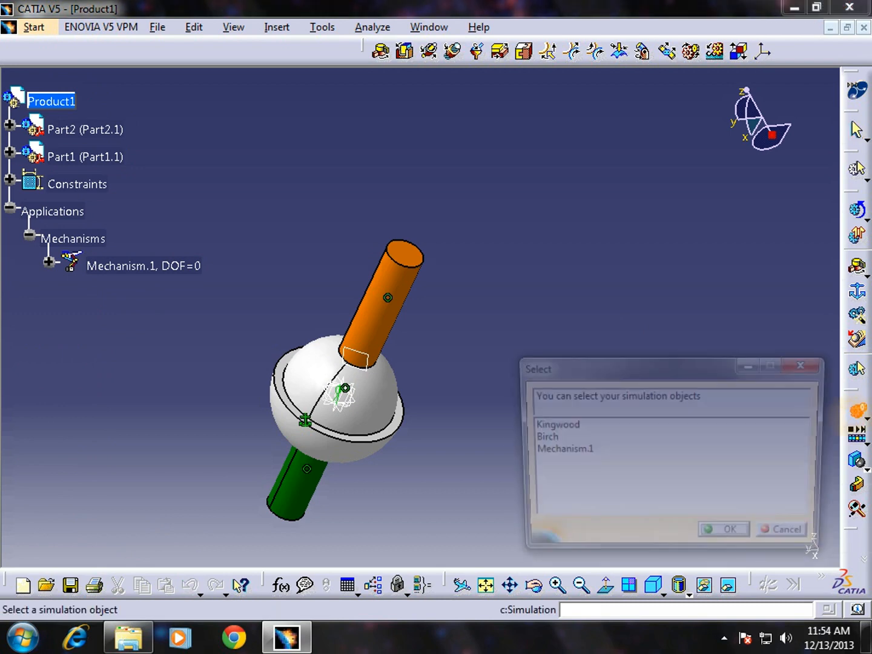
Start Simulation.1 on Mechanism.1 and sweep Command.1 to -360 degrees
left_click(557, 450)
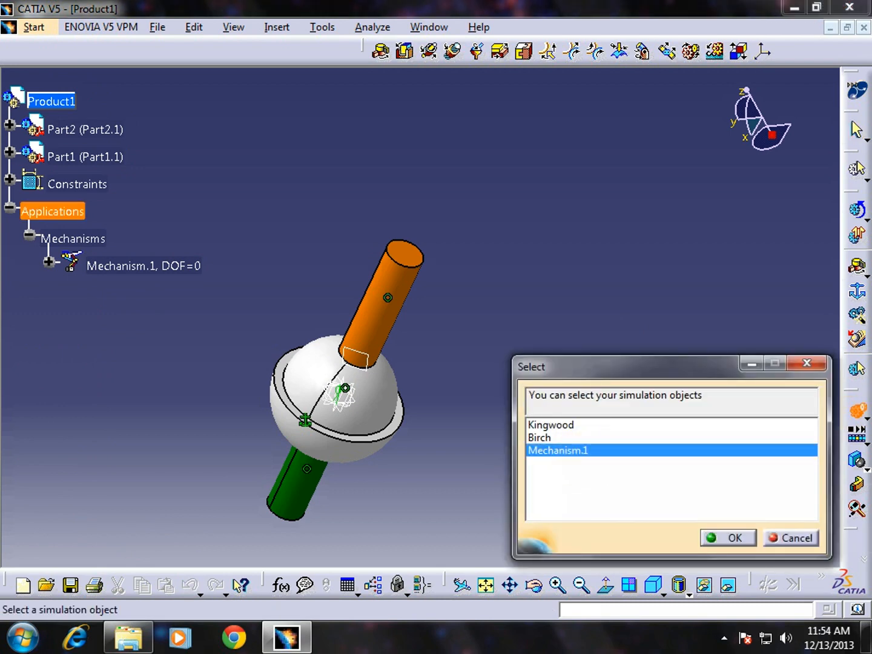
left_click(727, 538)
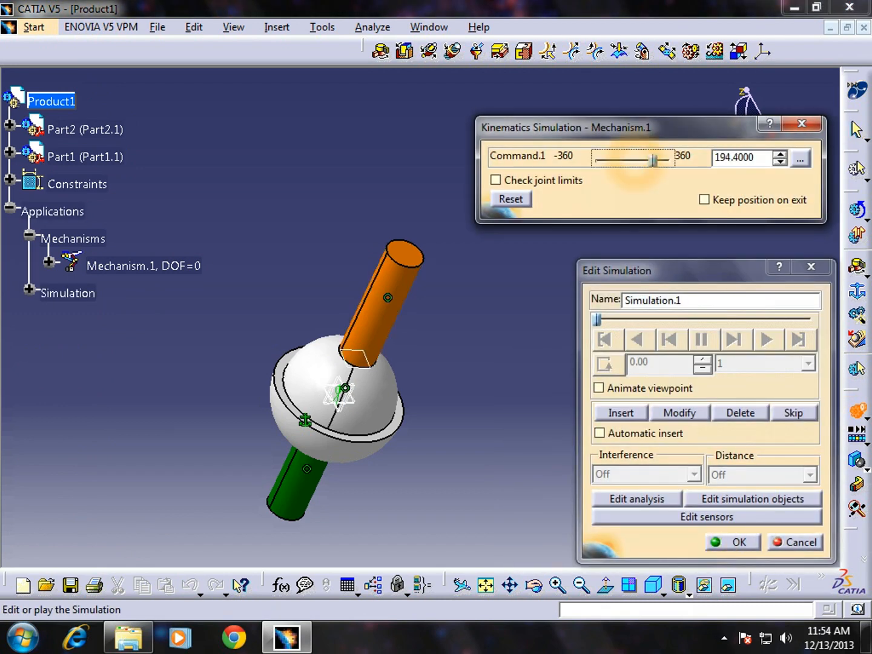
left_click_drag(654, 159, 657, 159)
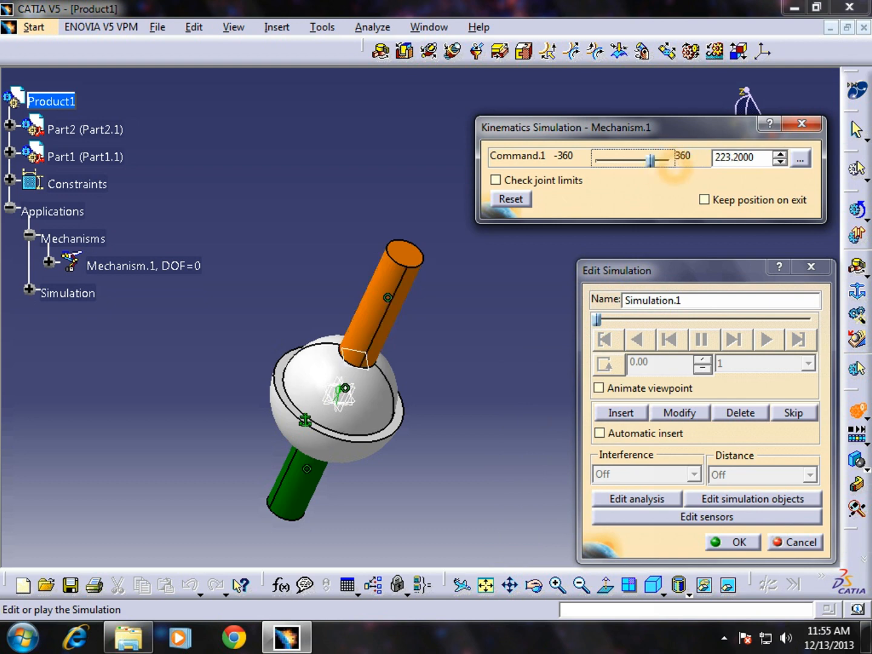
left_click_drag(657, 158, 600, 157)
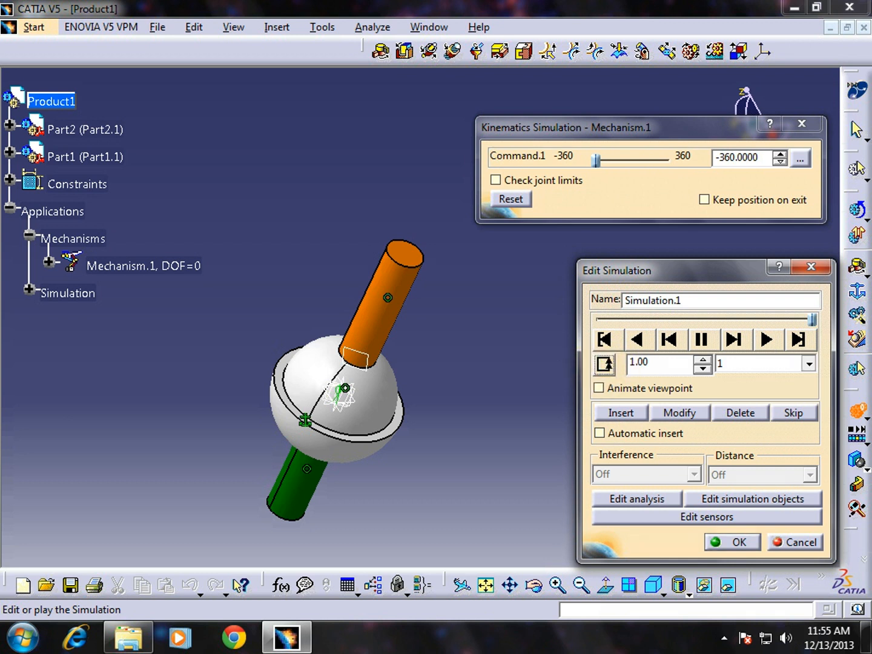
left_click(807, 364)
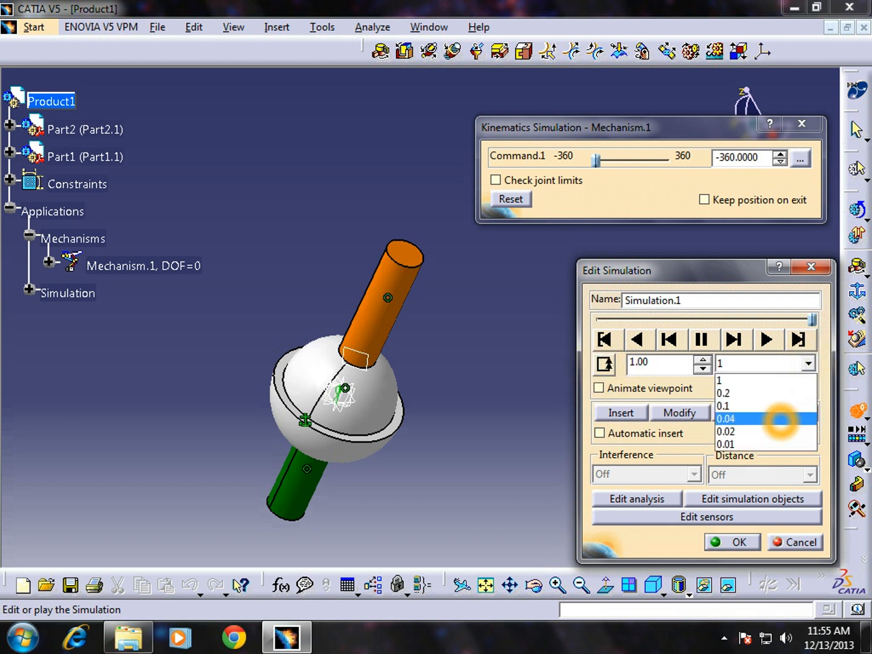